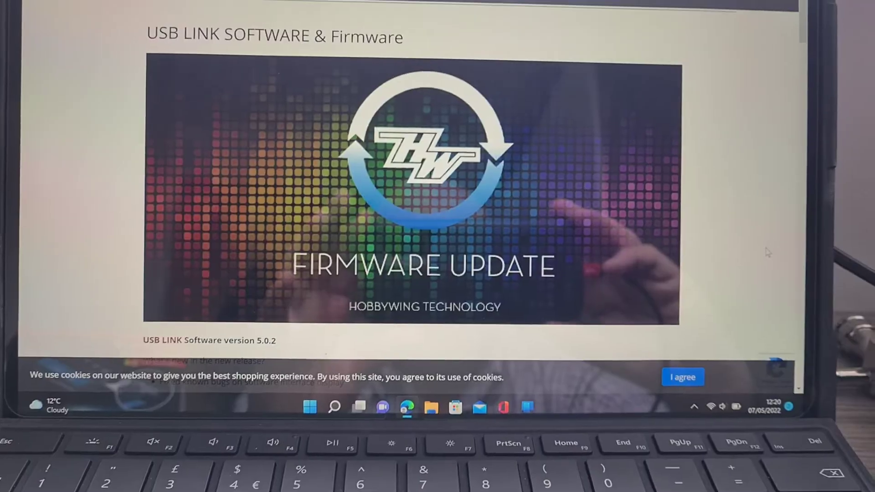
scroll(up, 3)
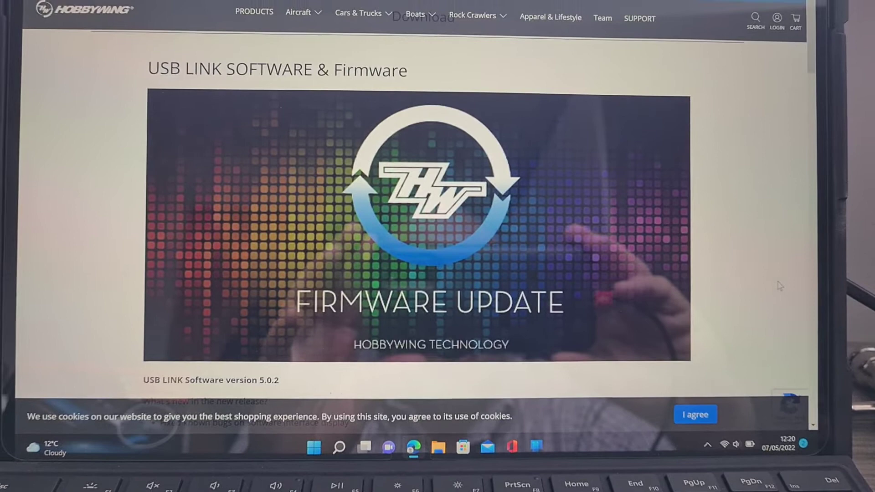